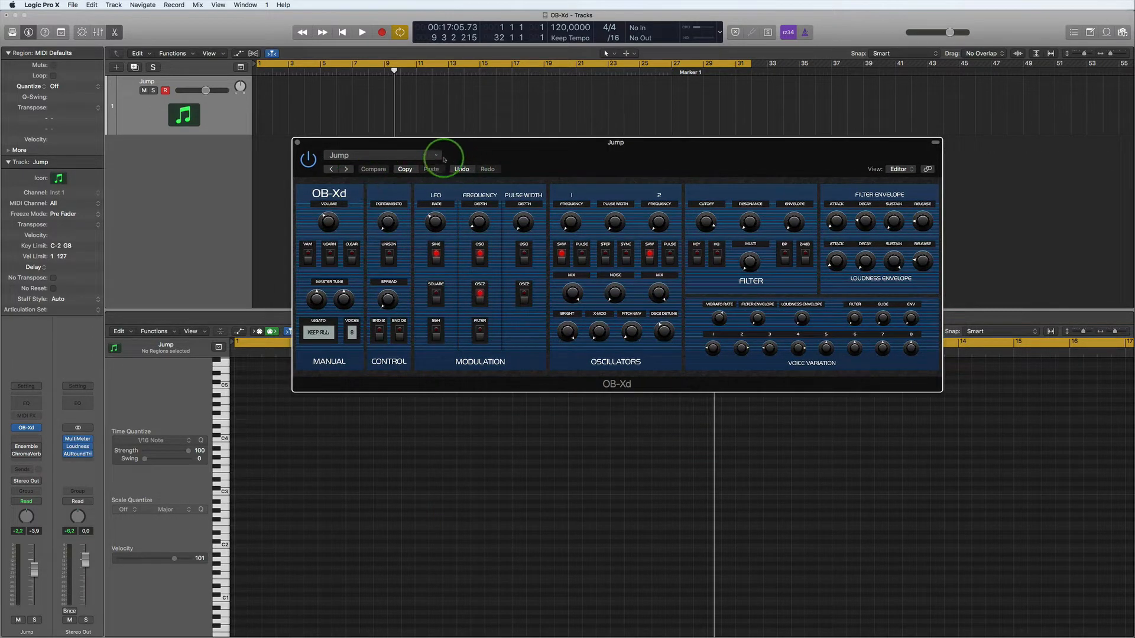
Load the FLS_e-bass preset into OB-Xd and browse the Bass preset submenu.
left_click(435, 154)
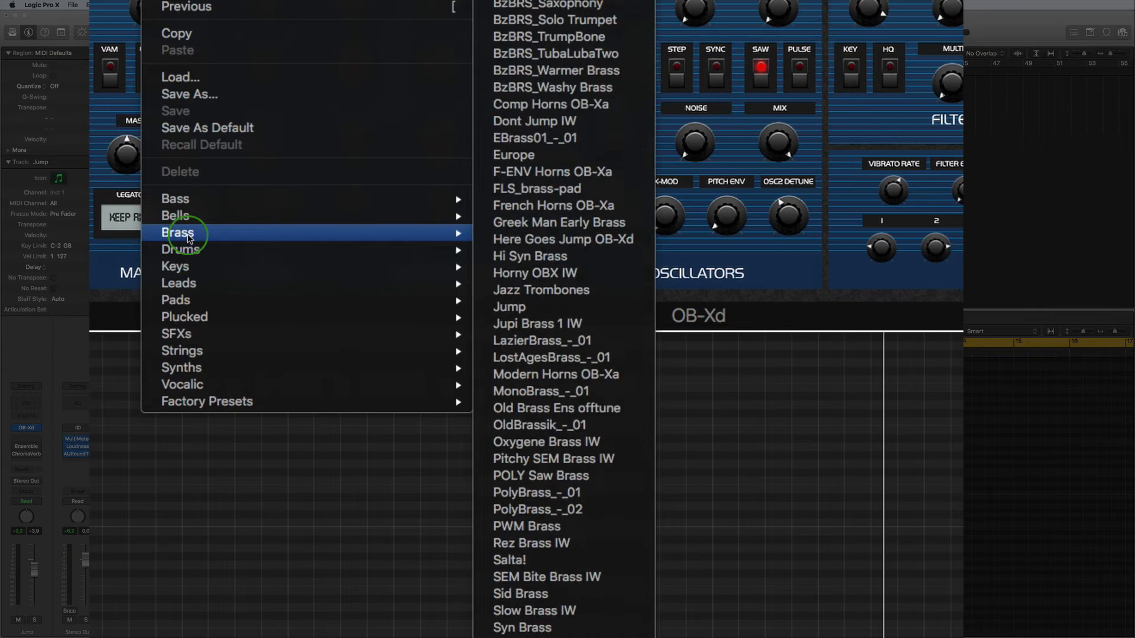
mouse_move(184, 316)
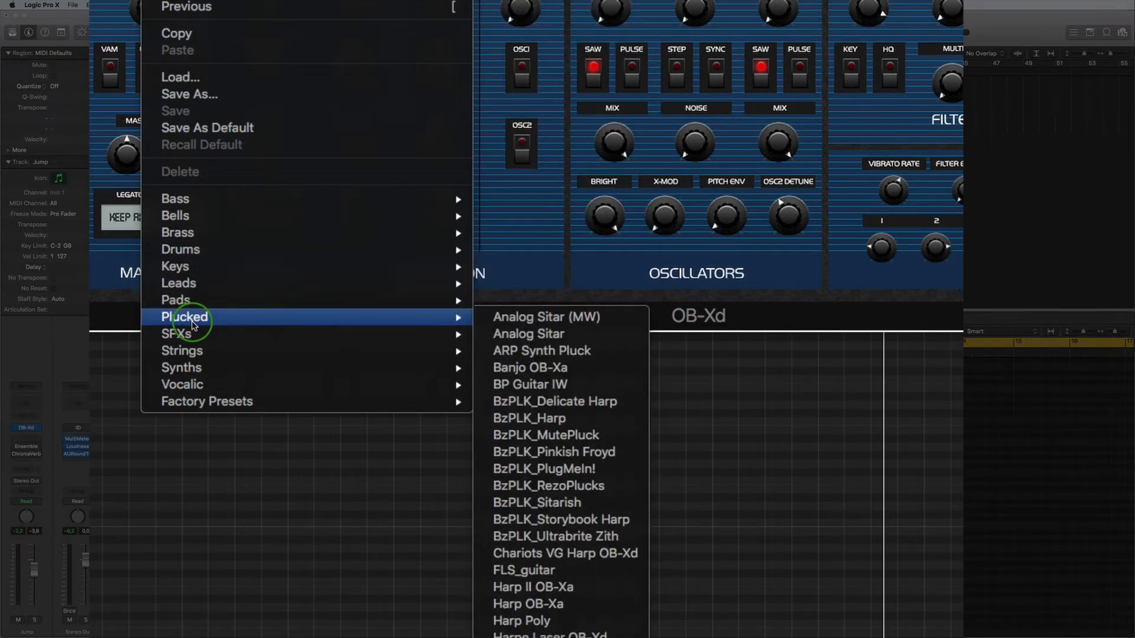
mouse_move(185, 352)
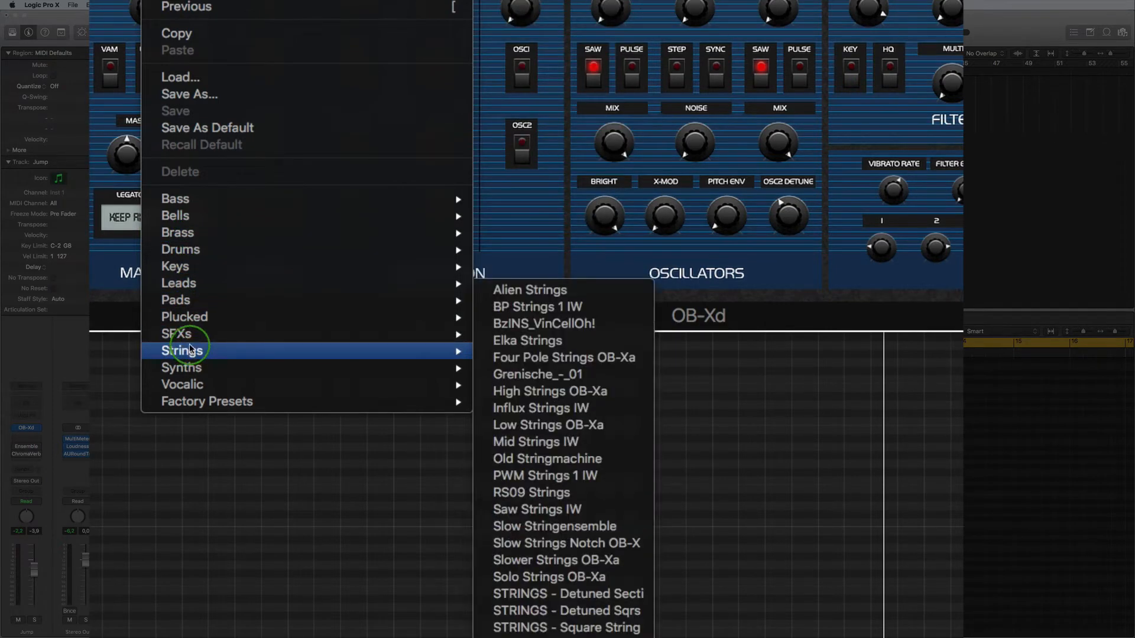
mouse_move(182, 384)
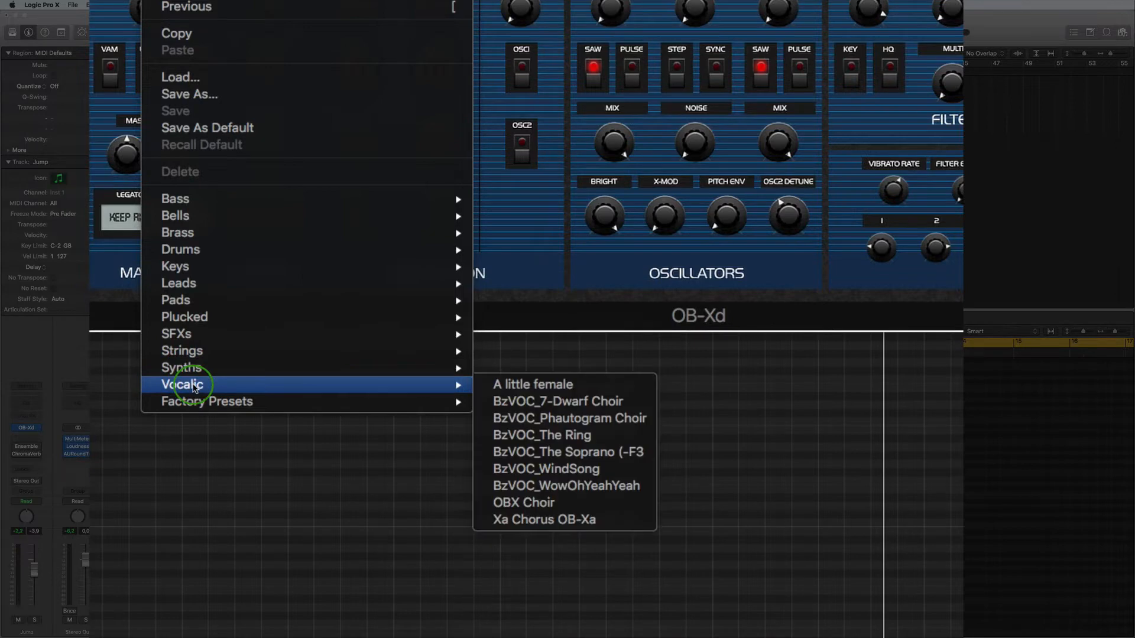
mouse_move(205, 401)
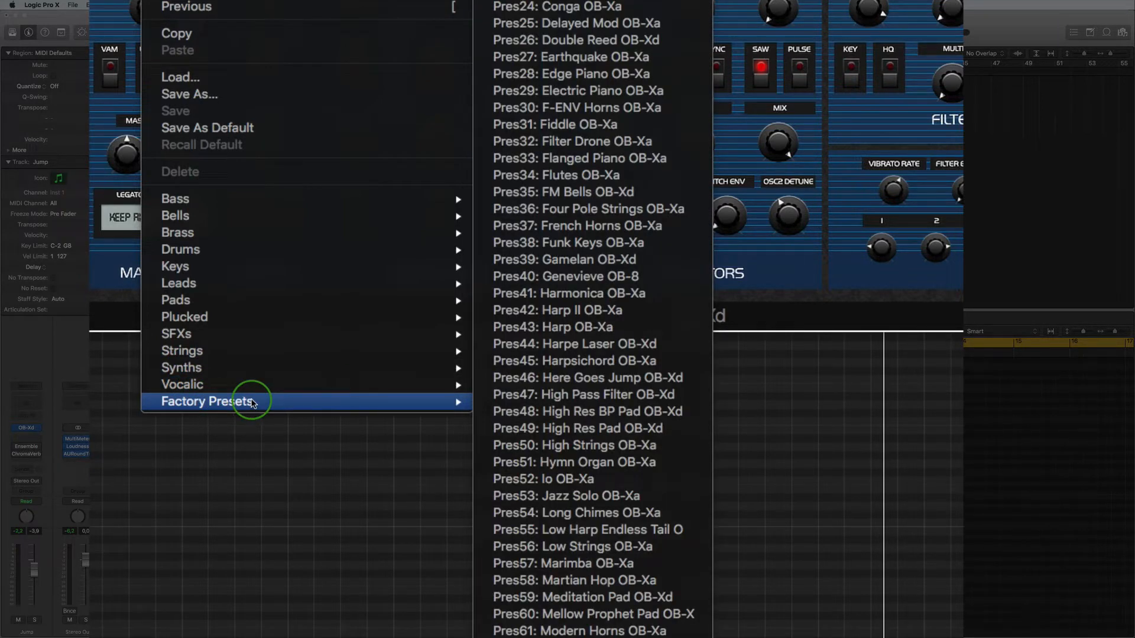
mouse_move(175, 199)
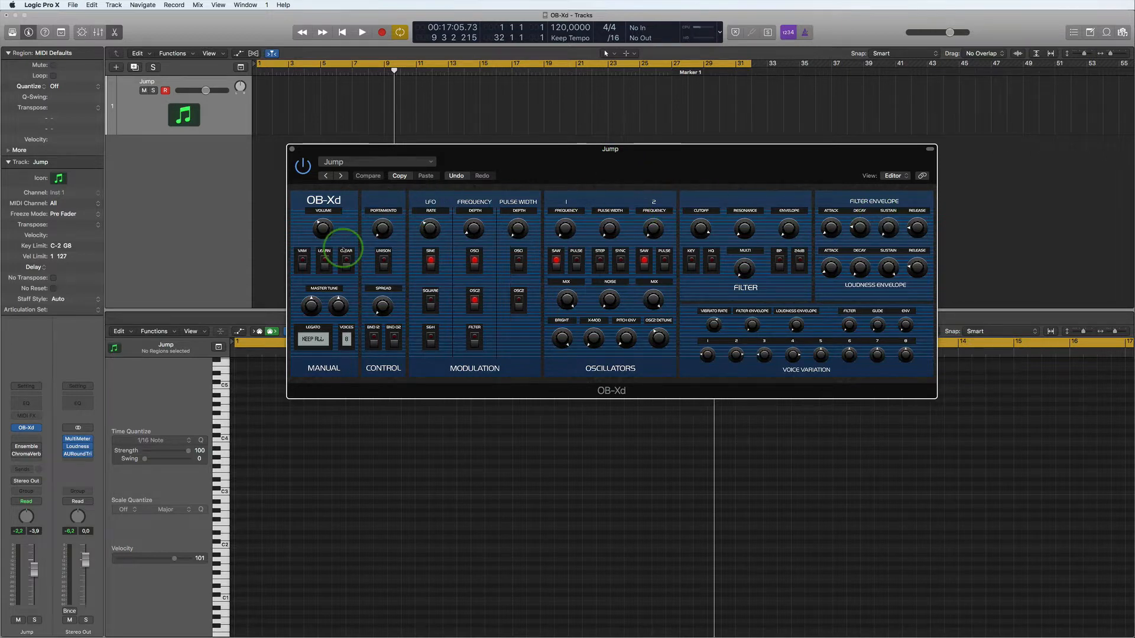
mouse_move(874, 198)
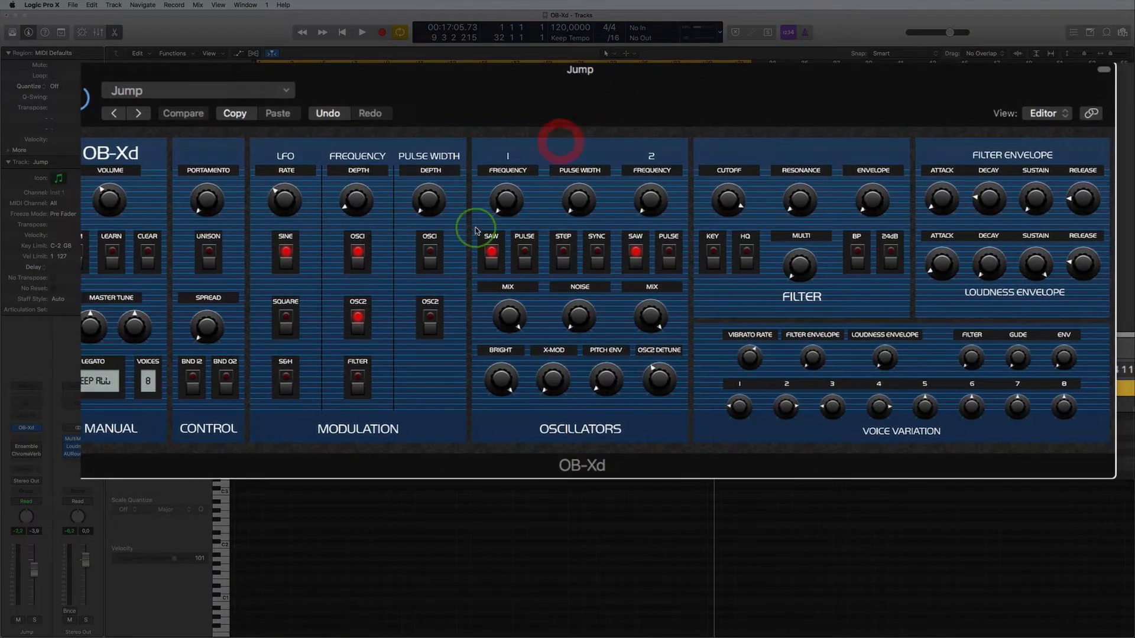
mouse_move(552, 432)
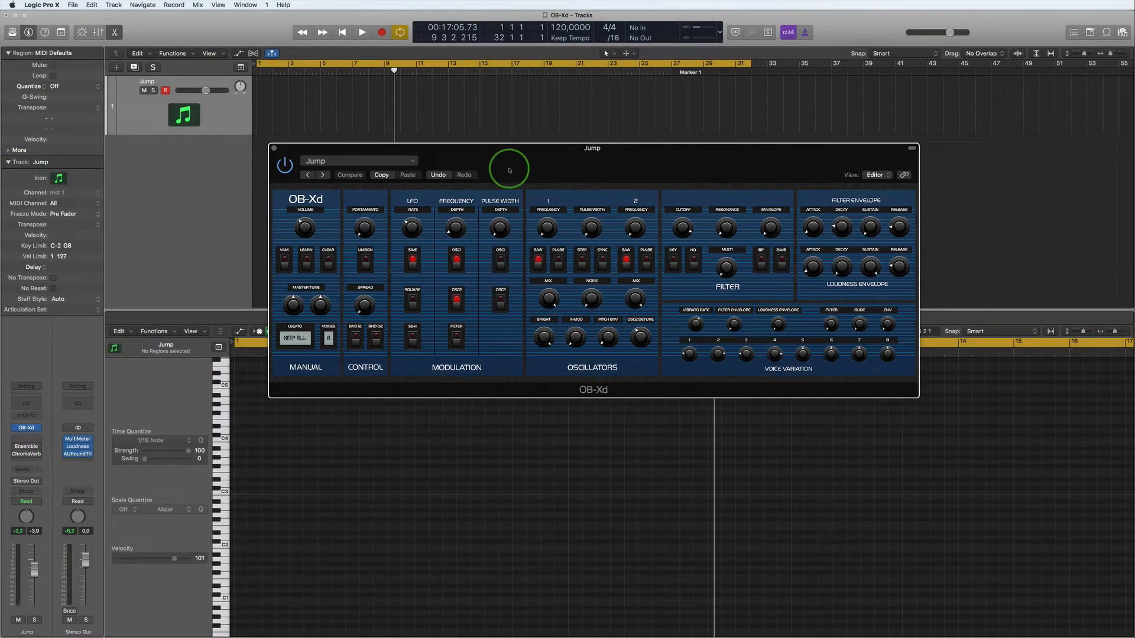
left_click(361, 32)
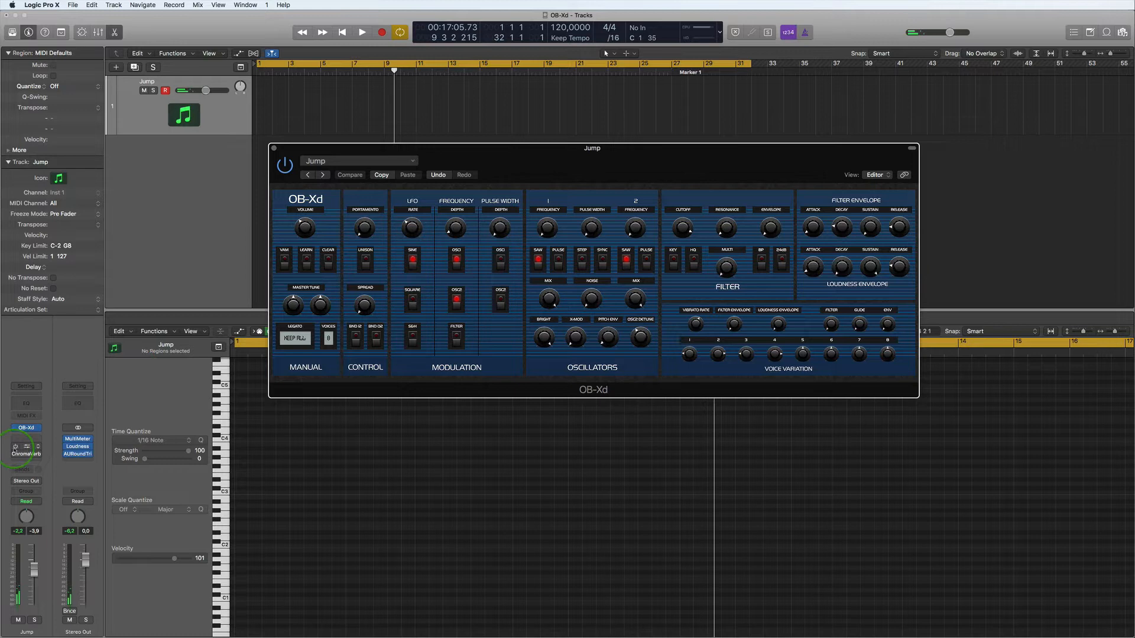
left_click(25, 447)
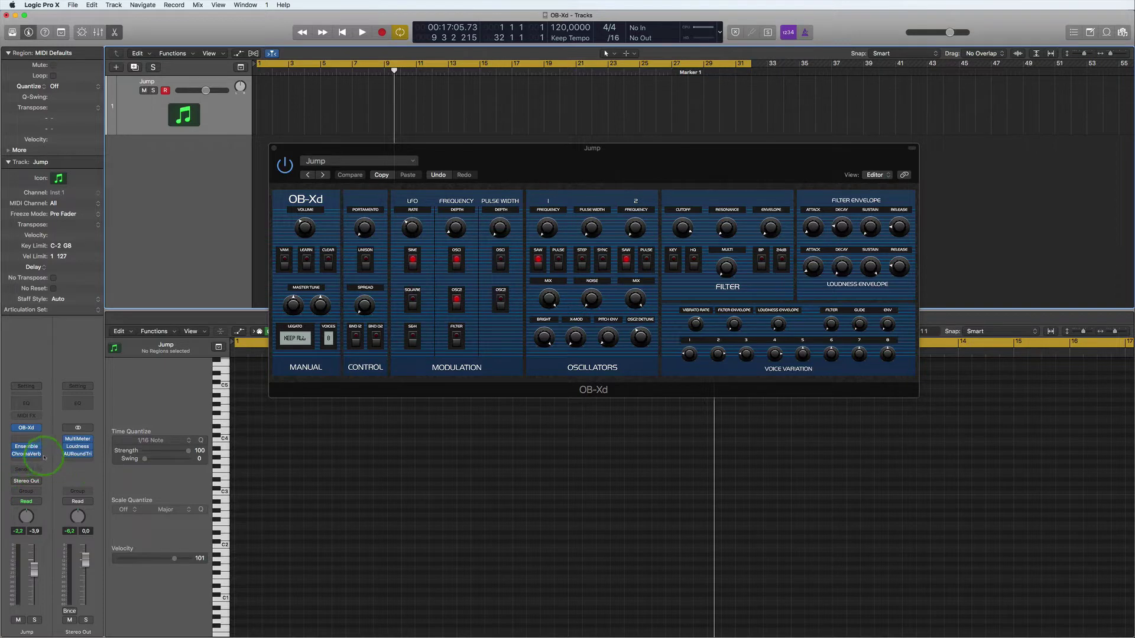
mouse_move(637, 173)
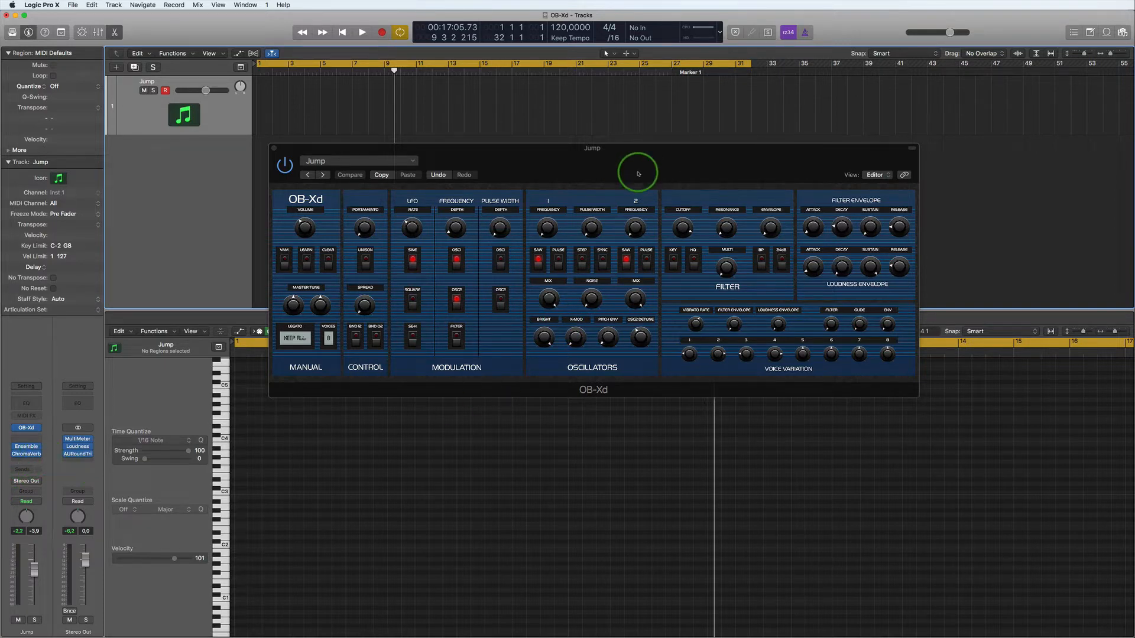
left_click(361, 32)
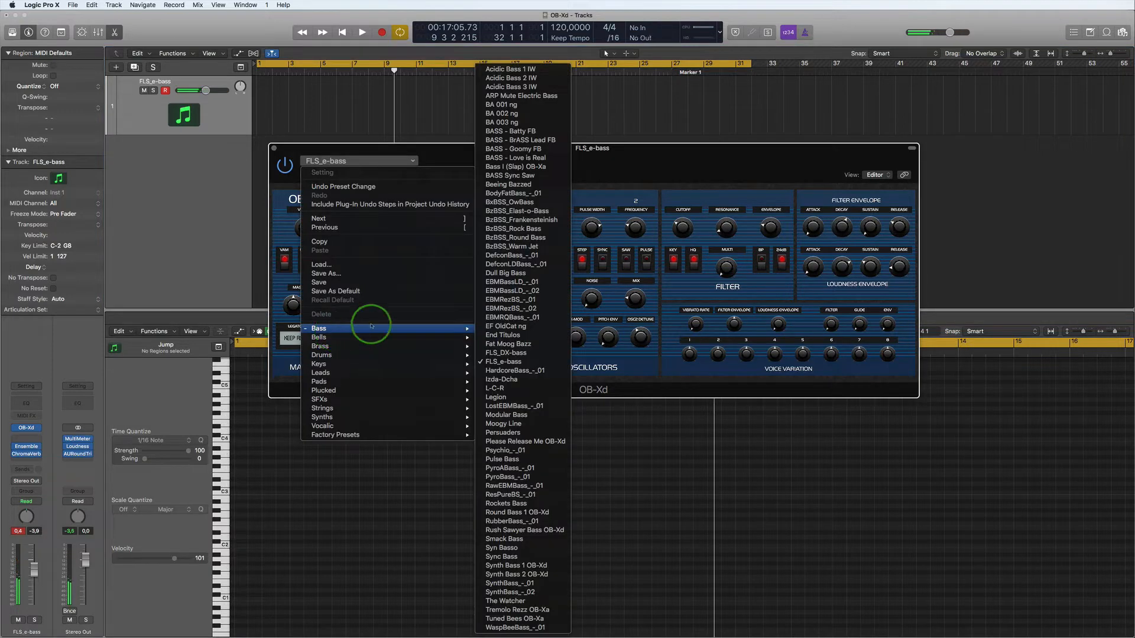
Audition Acidic Bass 1 IW and the next bass preset, then settle on BASS - Batty FB.
left_click(510, 68)
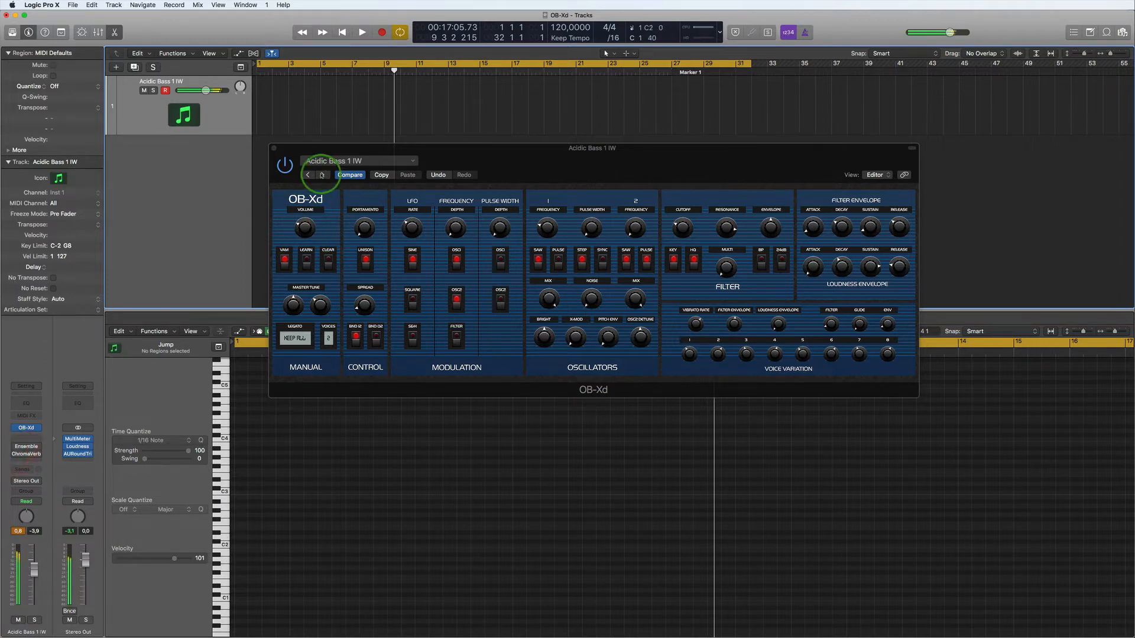
left_click(322, 175)
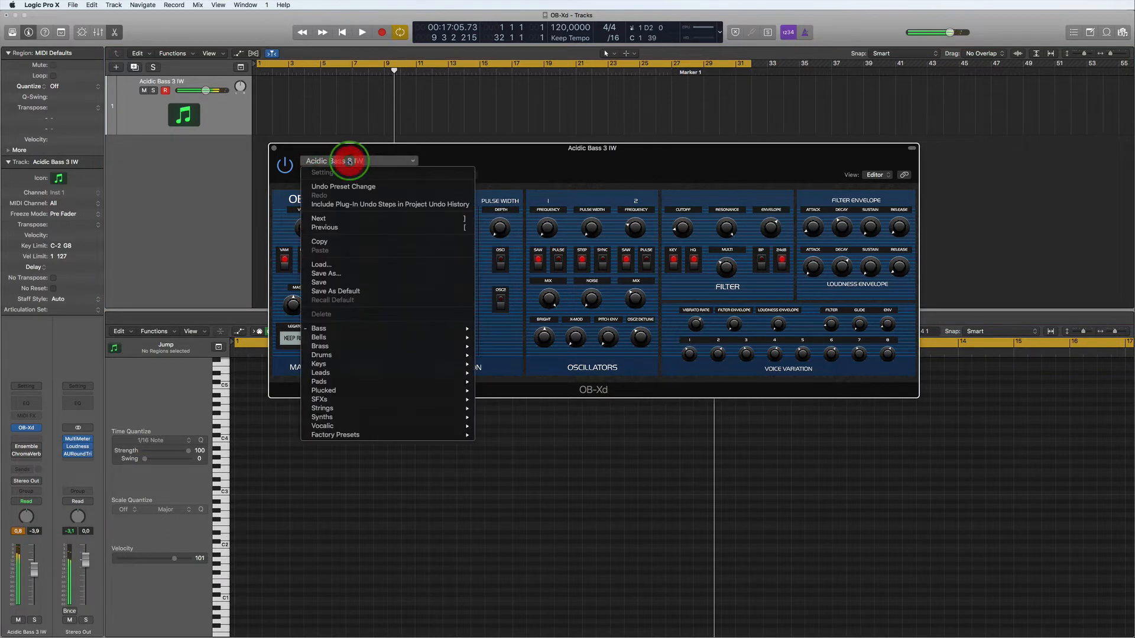
left_click(318, 328)
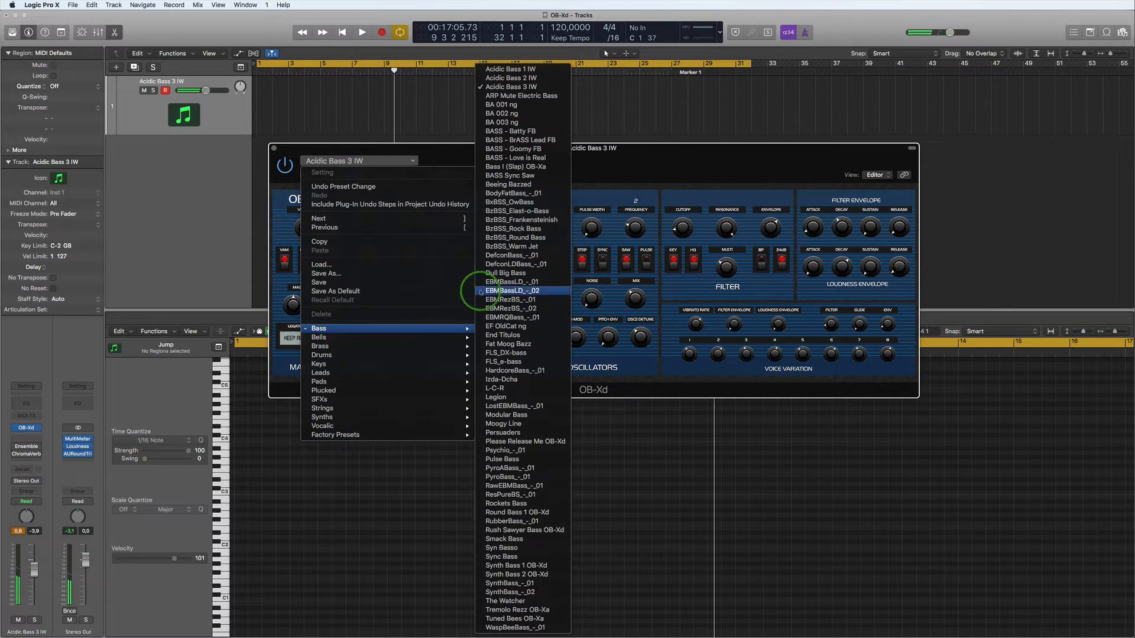
mouse_move(521, 139)
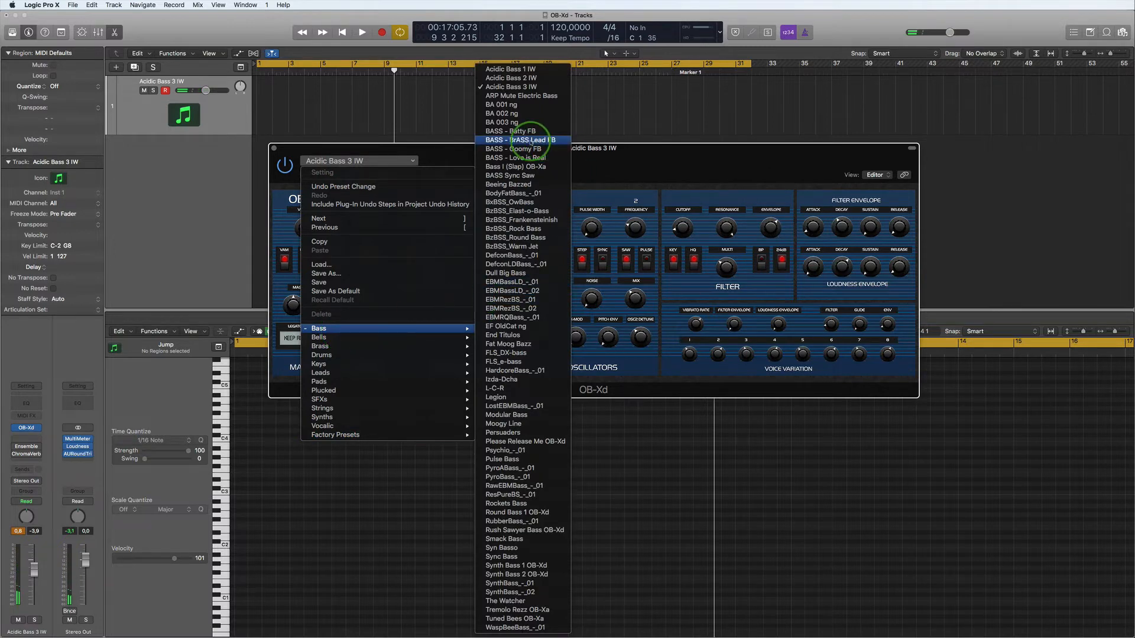
left_click(510, 132)
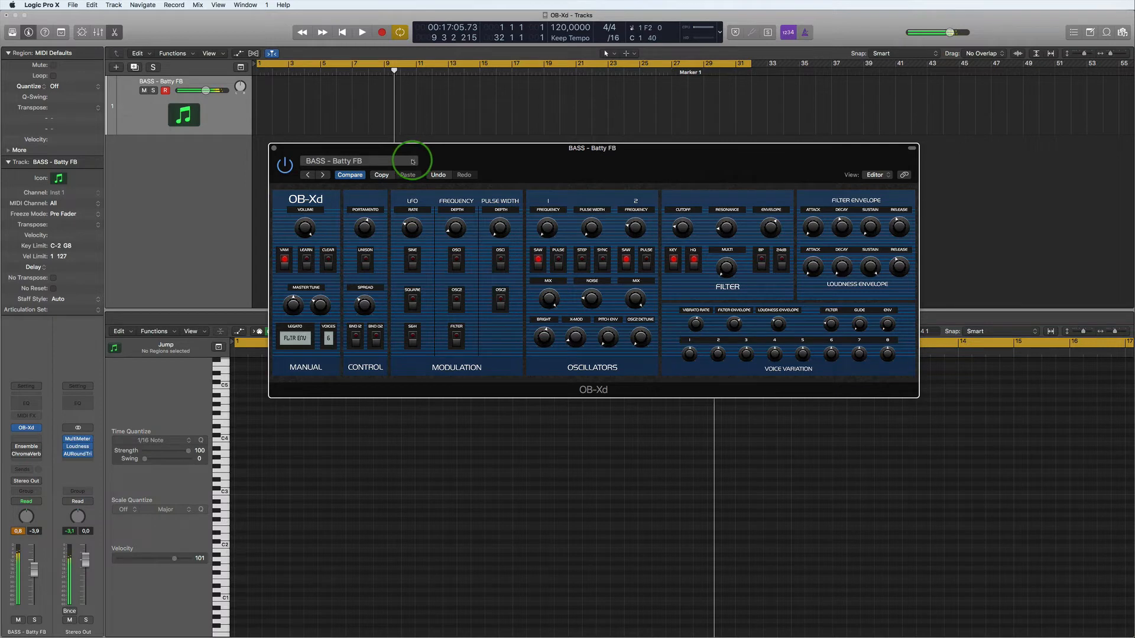
Load the Moogy Line preset from the Bass submenu.
left_click(412, 161)
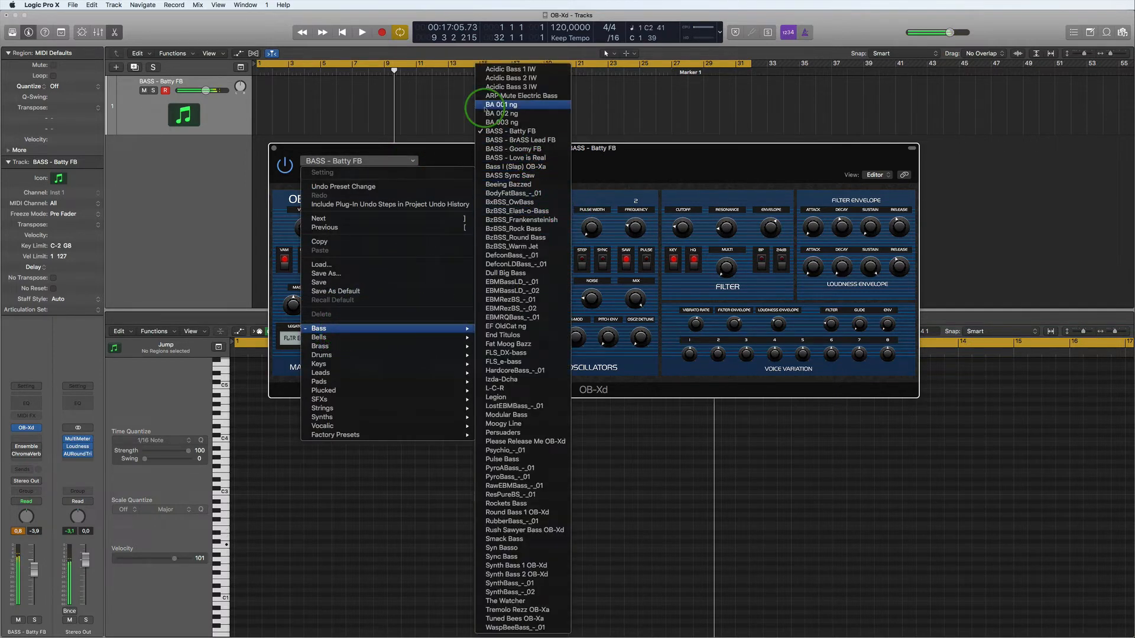
mouse_move(518, 379)
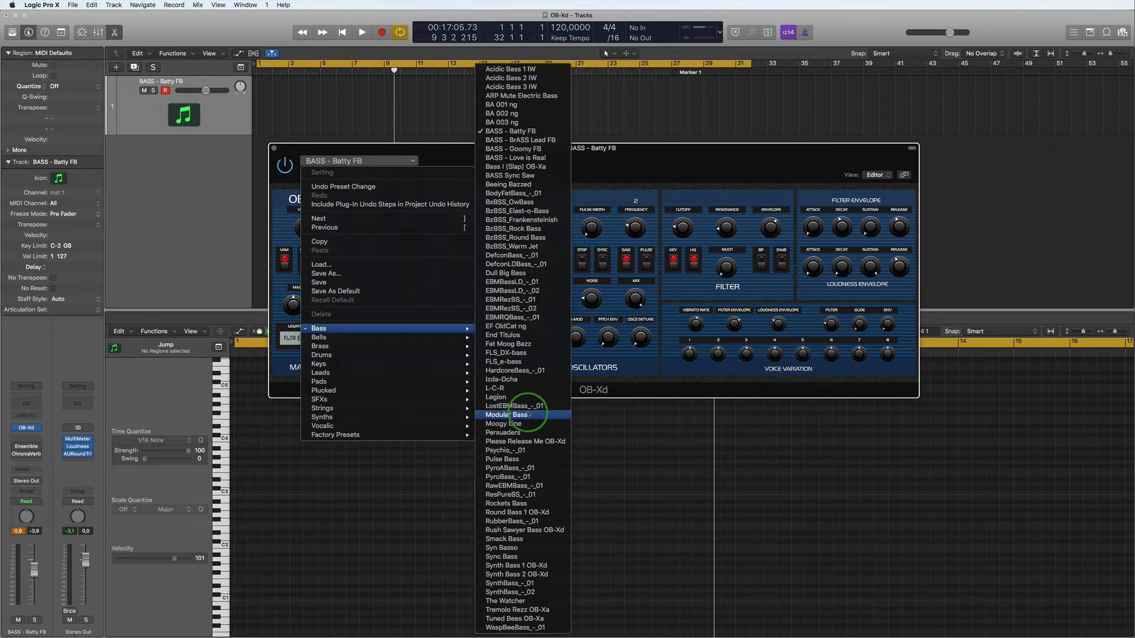
left_click(508, 423)
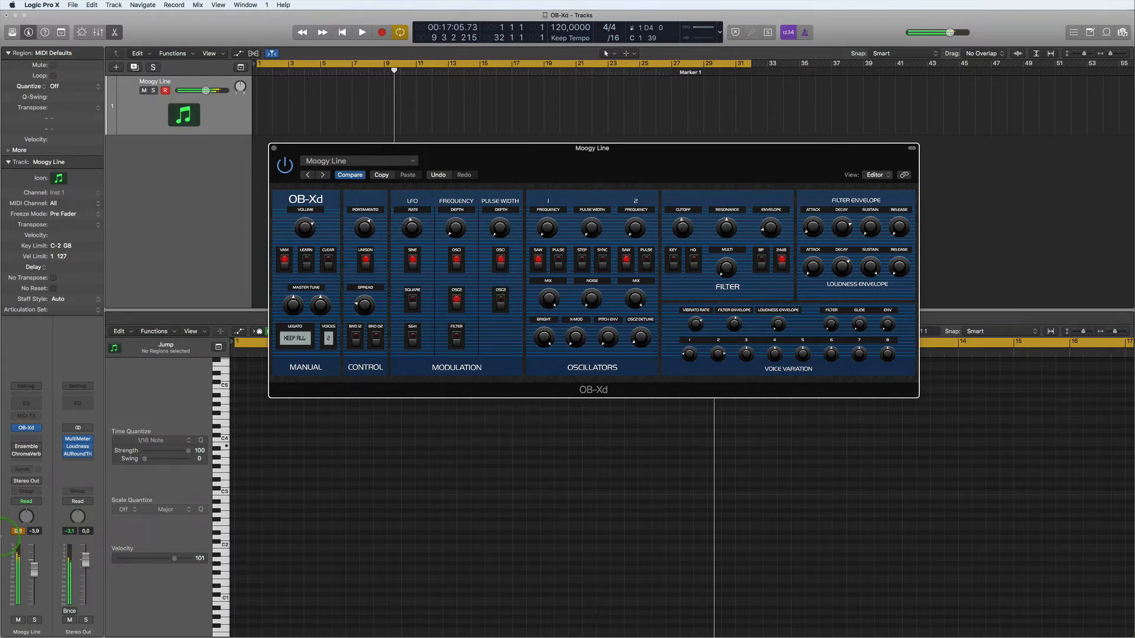
Load the 5th Lead preset from the Leads submenu.
left_click(359, 160)
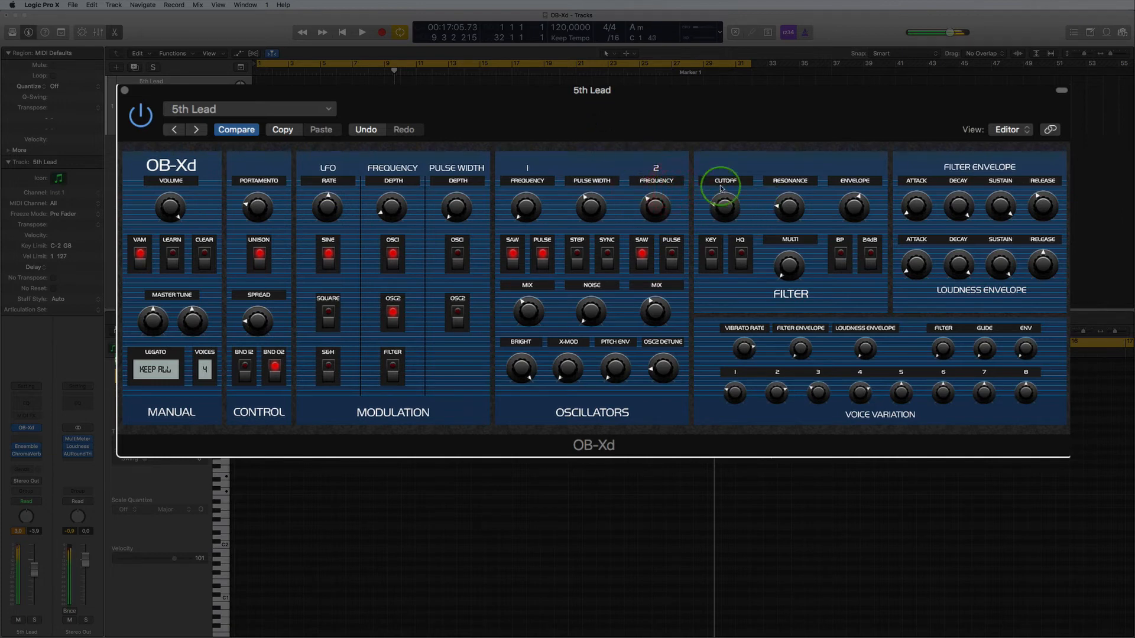
mouse_move(769, 187)
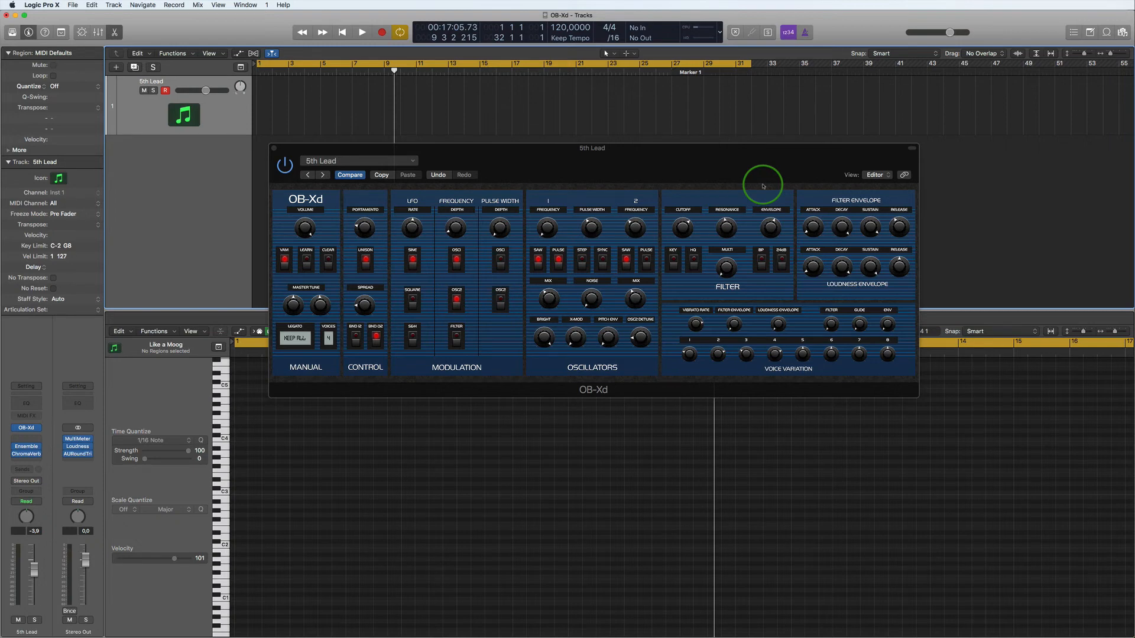
mouse_move(735, 166)
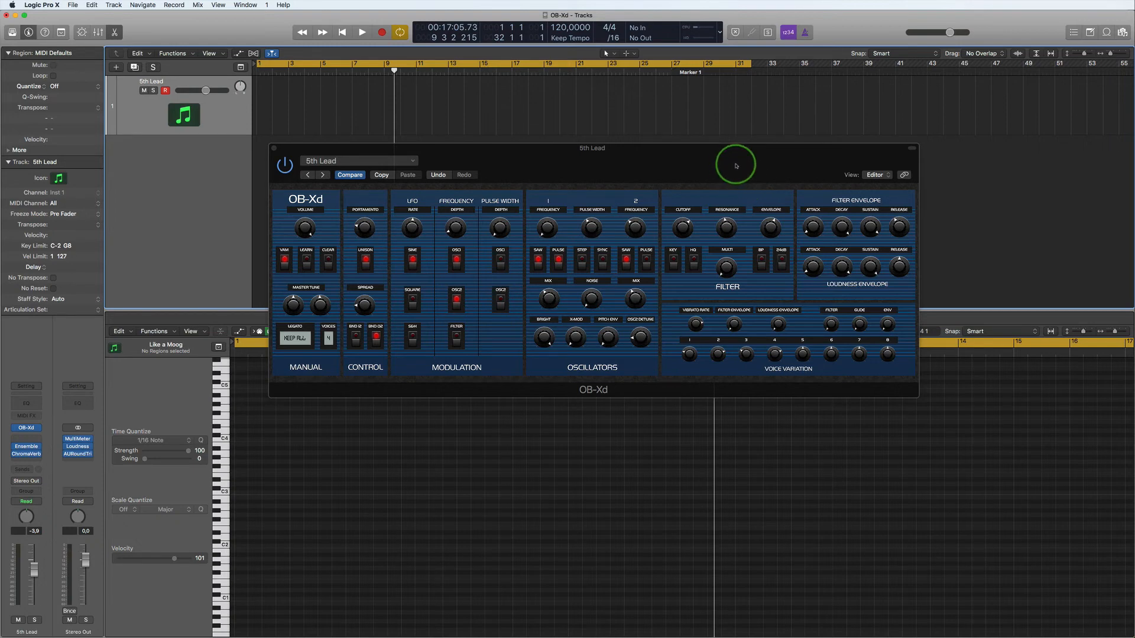